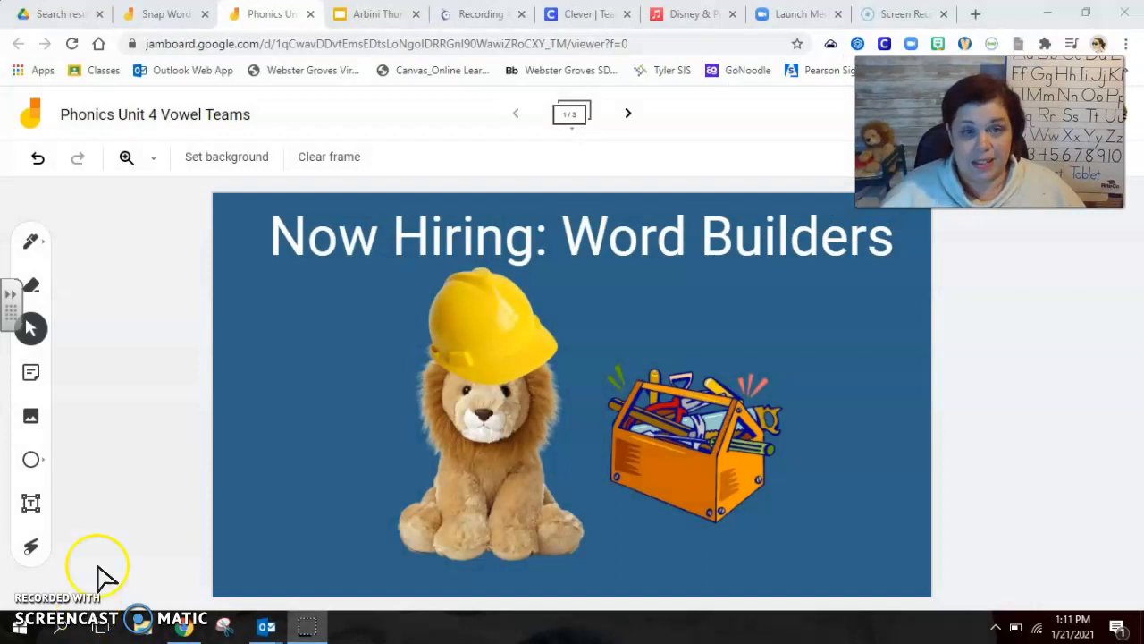
{"action": "mouse_move", "coordinate": [462, 265]}
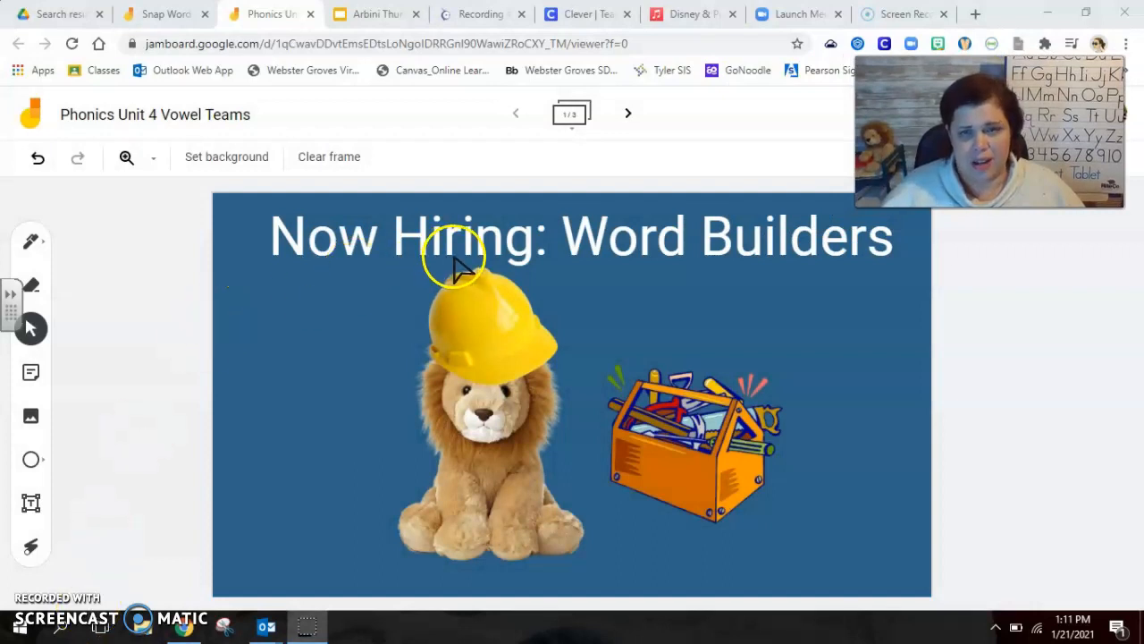
{"action": "mouse_move", "coordinate": [854, 272]}
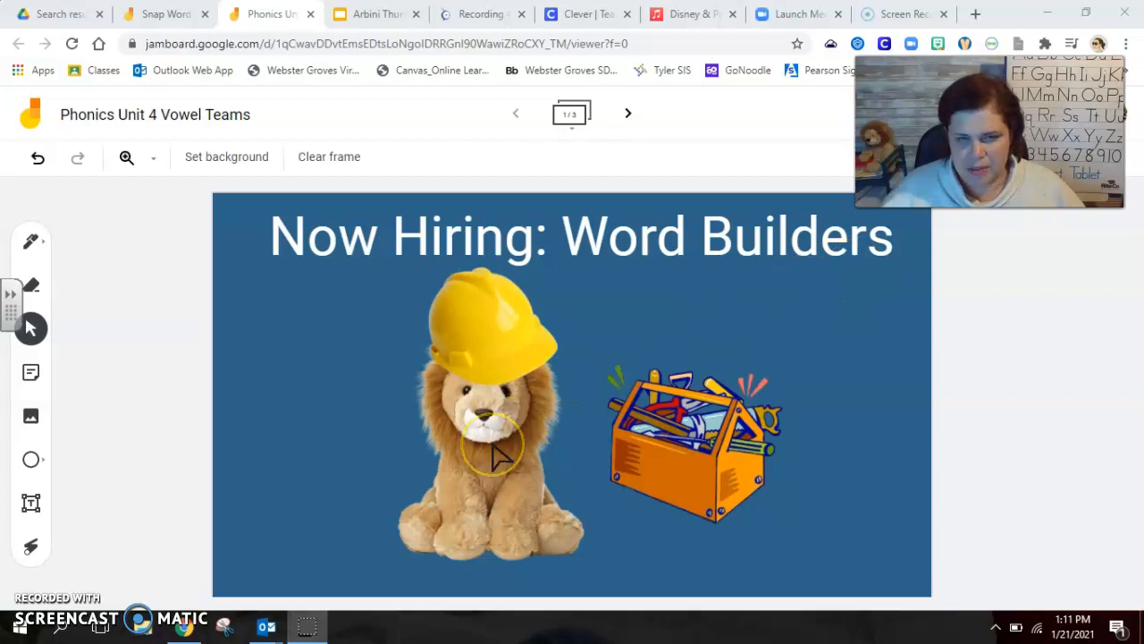
{"action": "mouse_move", "coordinate": [697, 450]}
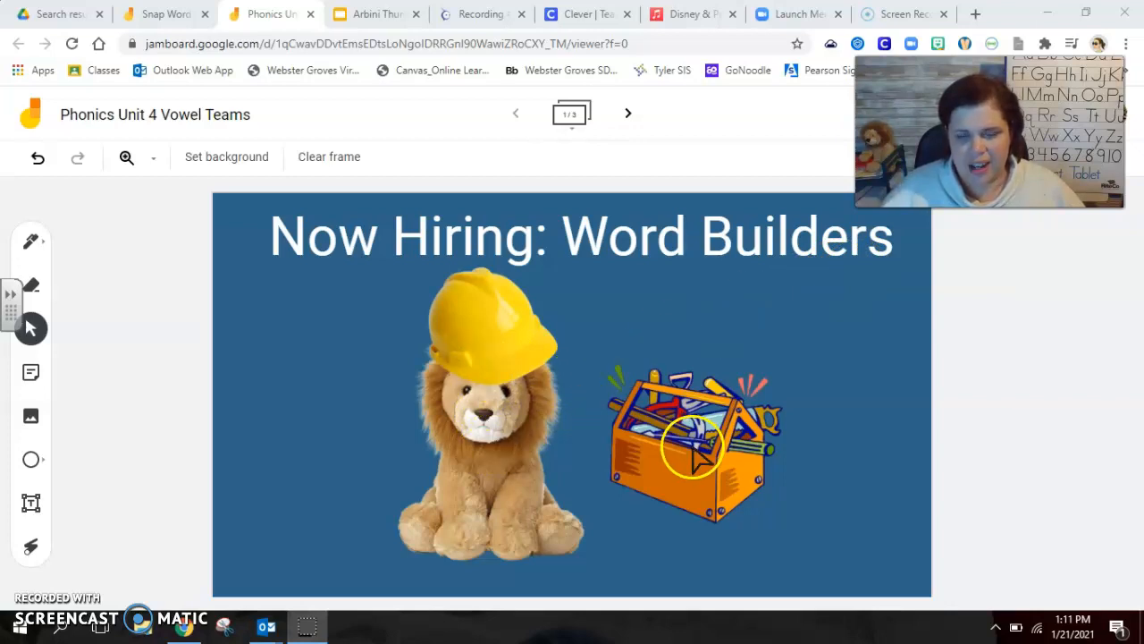
{"action": "mouse_move", "coordinate": [502, 554]}
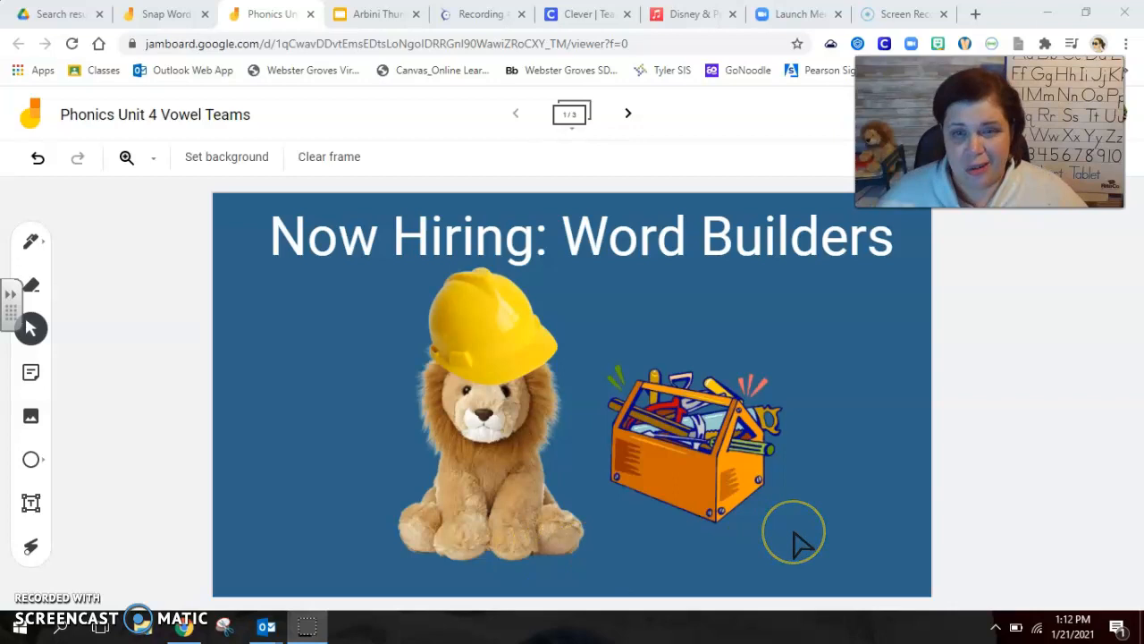
{"action": "mouse_move", "coordinate": [801, 544]}
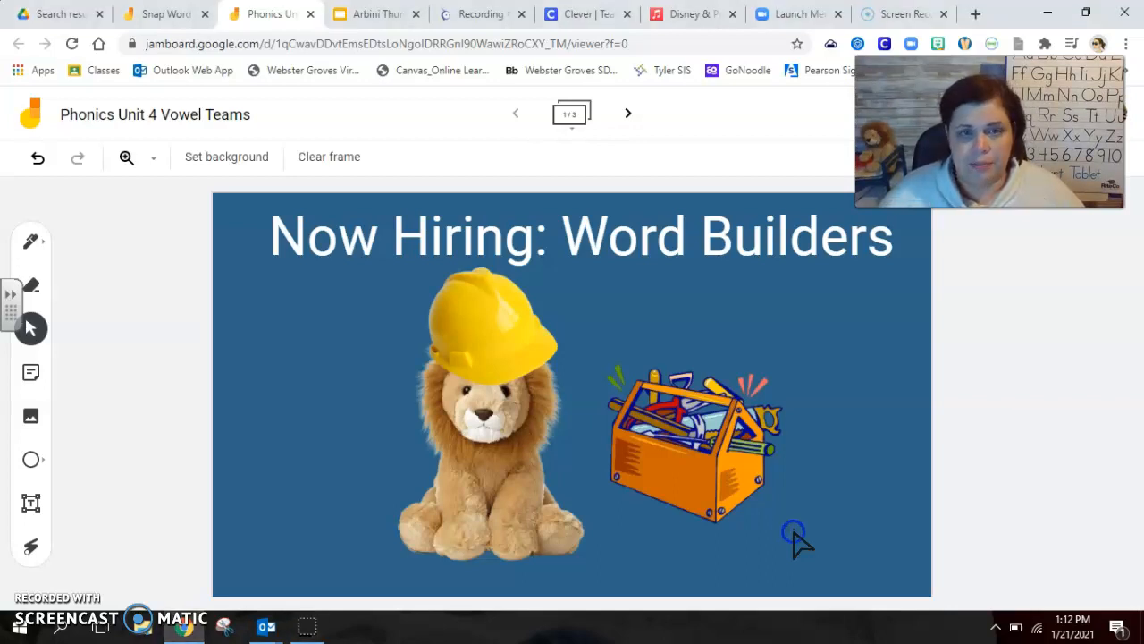
{"action": "mouse_move", "coordinate": [629, 115]}
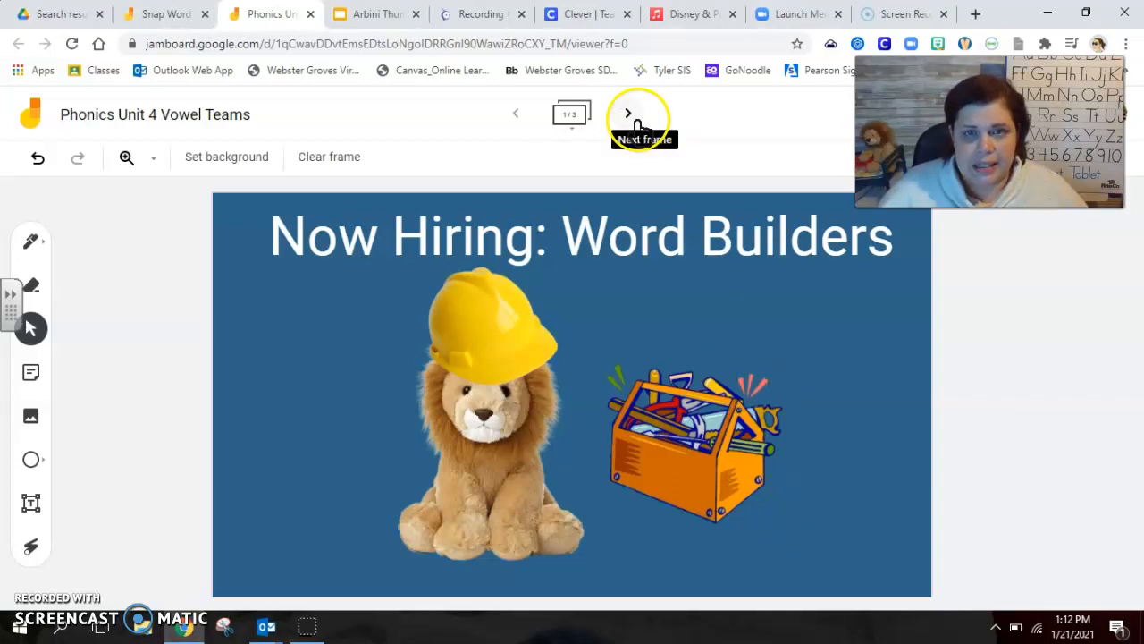
Step: Go to frame 2, which holds the toolbox with the t, d, an, st, ch and ing notes
{"action": "left_click", "coordinate": [628, 115]}
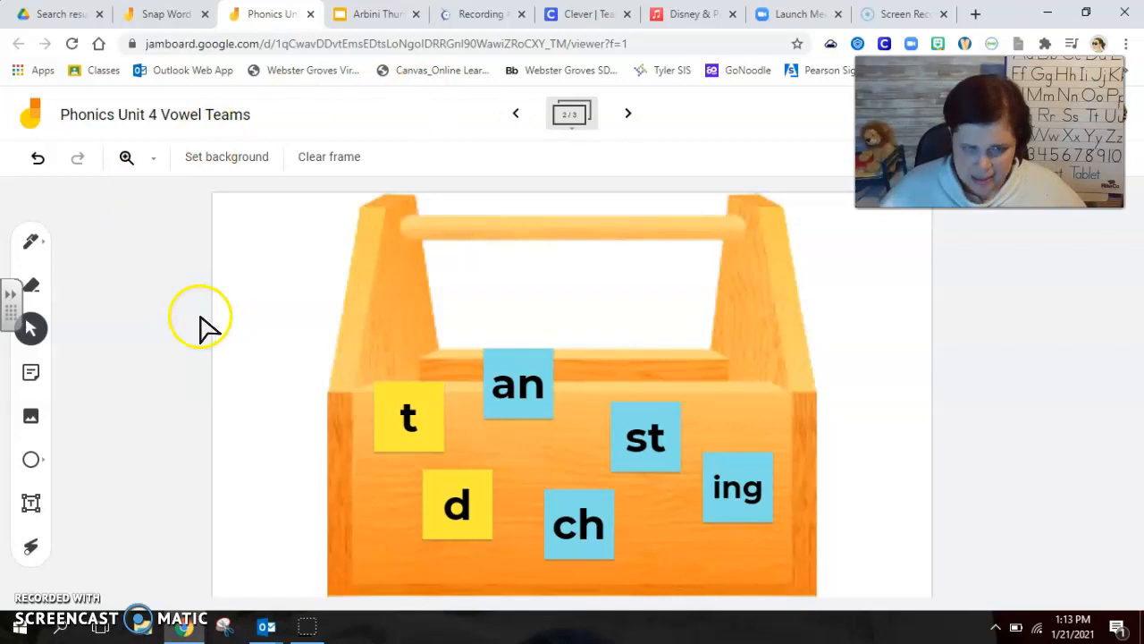
{"action": "mouse_move", "coordinate": [165, 545]}
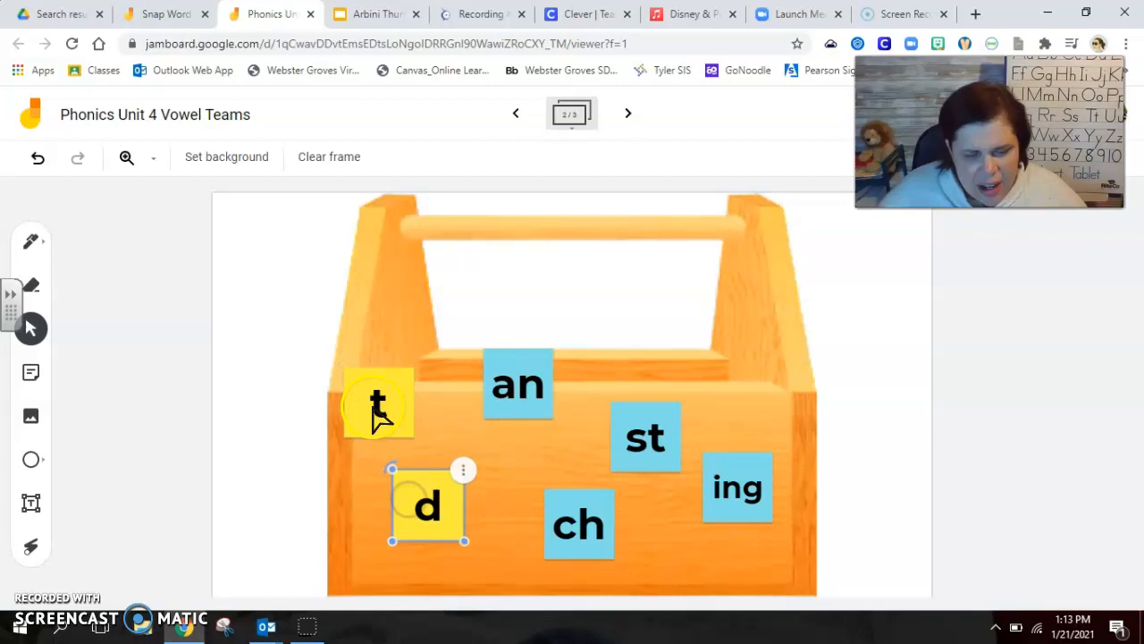
Step: Move the t, d and an notes into a row above the toolbox, cancelling the accidental edit of an
{"action": "left_click_drag", "start_coordinate": [377, 404], "coordinate": [311, 311]}
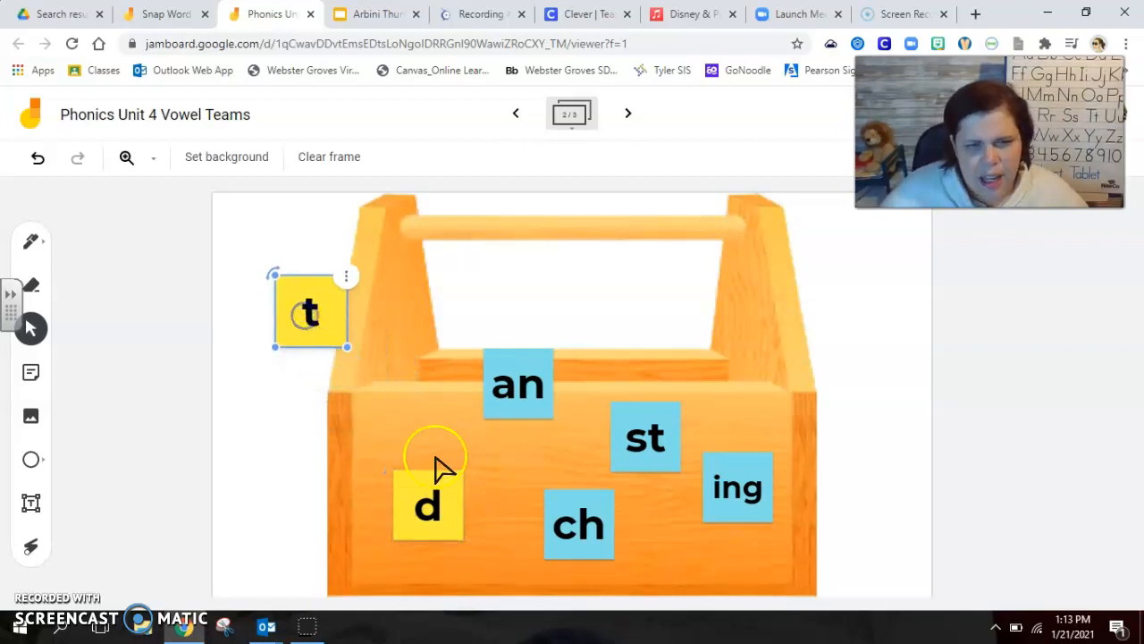
{"action": "left_click_drag", "start_coordinate": [427, 504], "coordinate": [402, 318]}
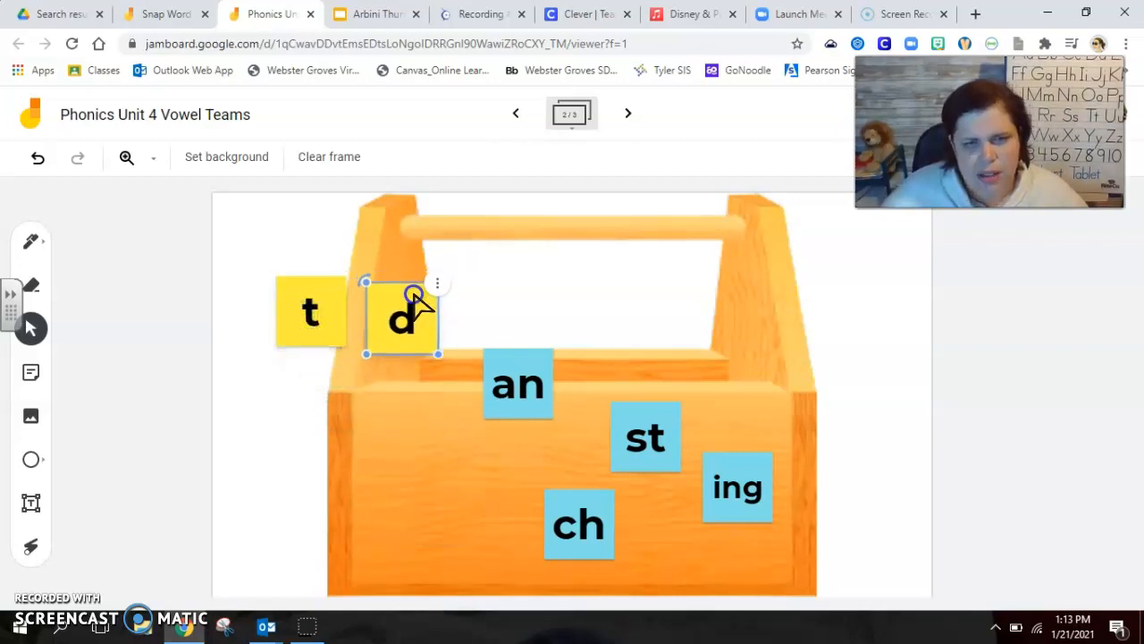
{"action": "left_click_drag", "start_coordinate": [517, 384], "coordinate": [489, 313]}
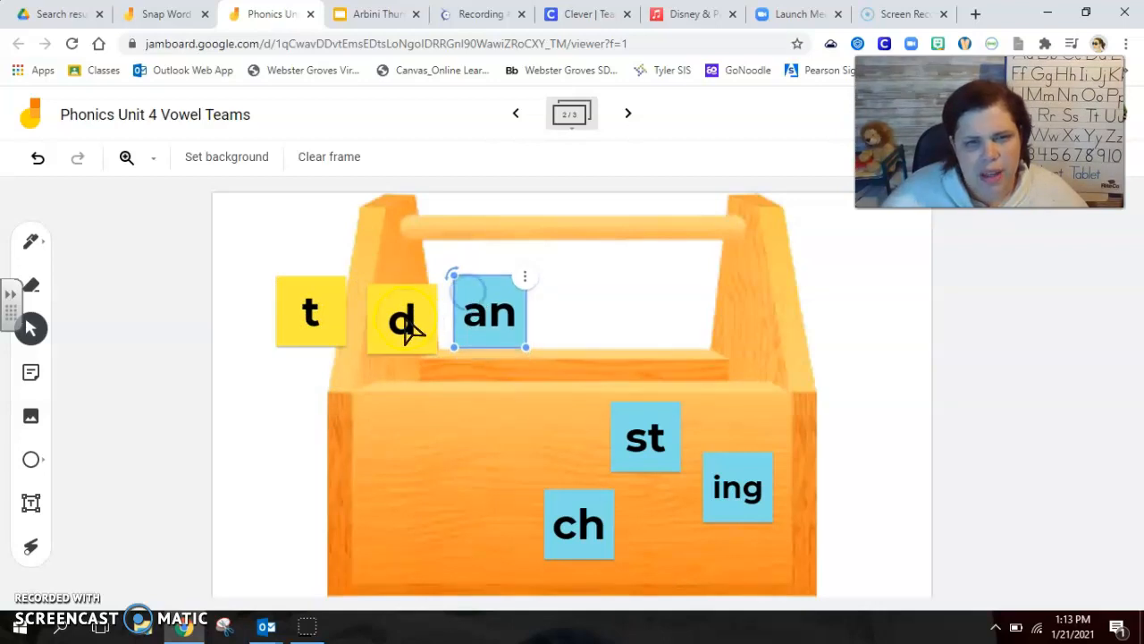
{"action": "double_click", "coordinate": [490, 311]}
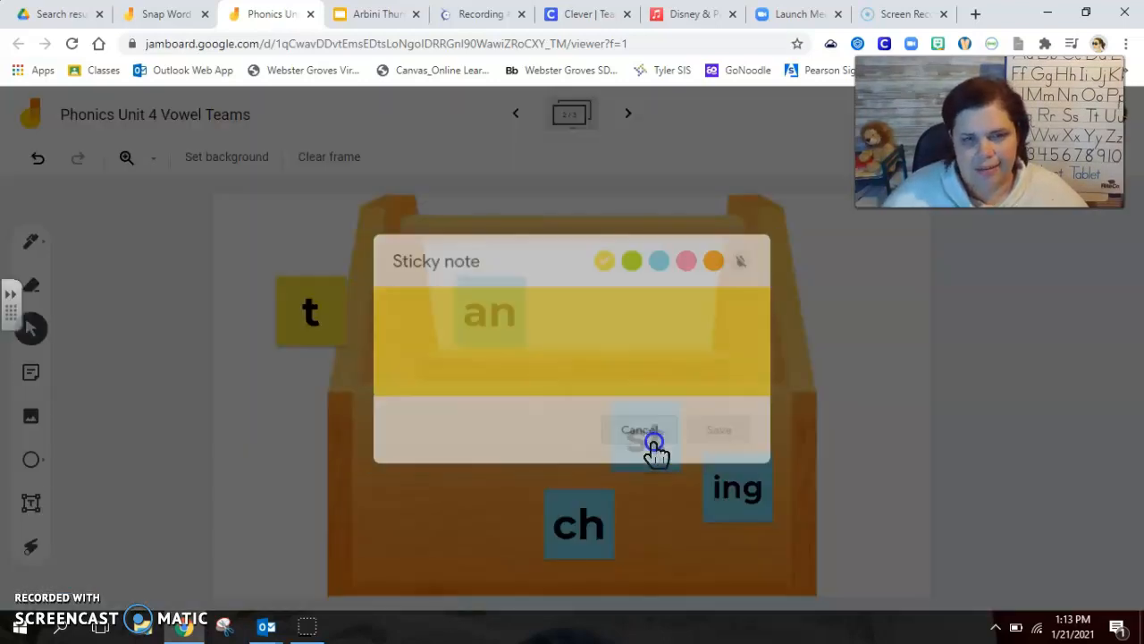
{"action": "left_click", "coordinate": [640, 431]}
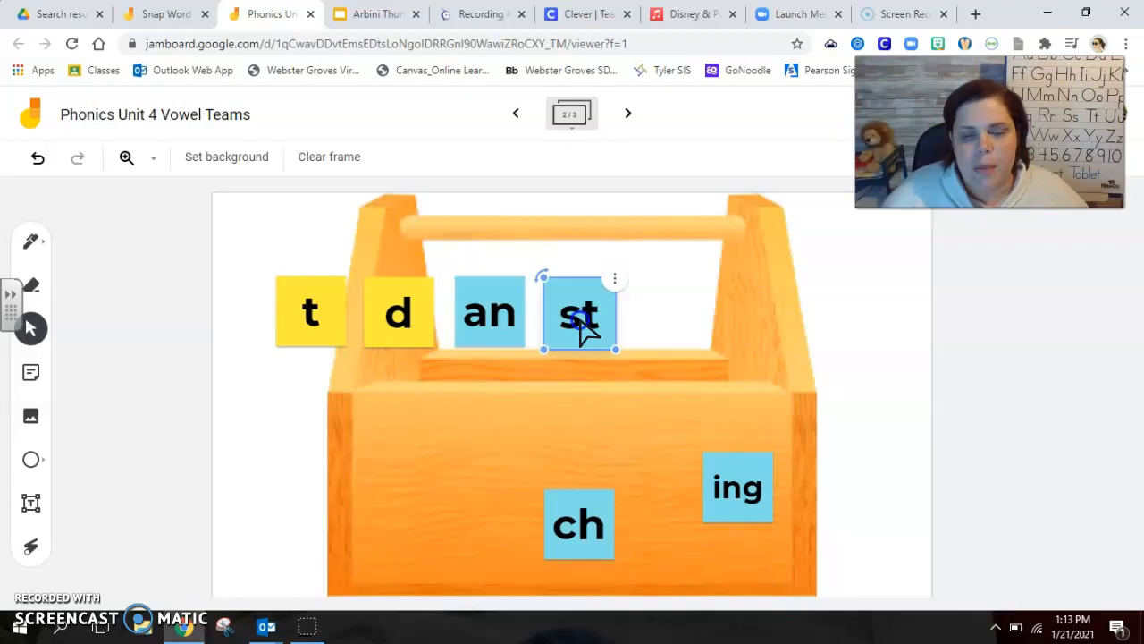
Step: Add the ch and ing notes to the row so all six notes line up across the top
{"action": "left_click_drag", "start_coordinate": [579, 525], "coordinate": [650, 347]}
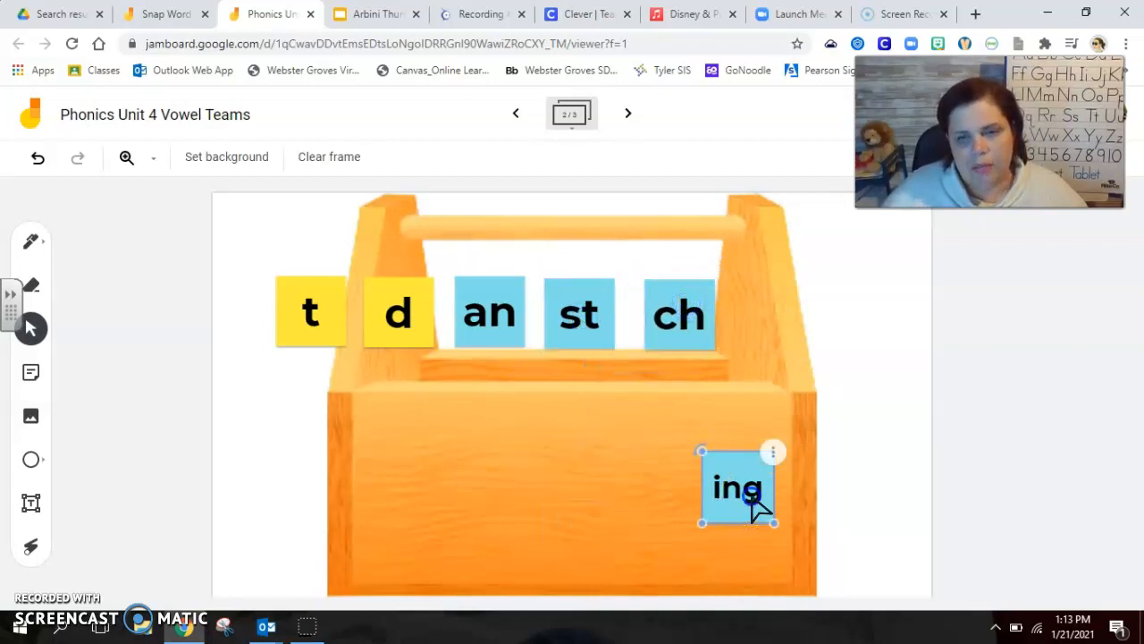
{"action": "left_click_drag", "start_coordinate": [737, 487], "coordinate": [783, 311]}
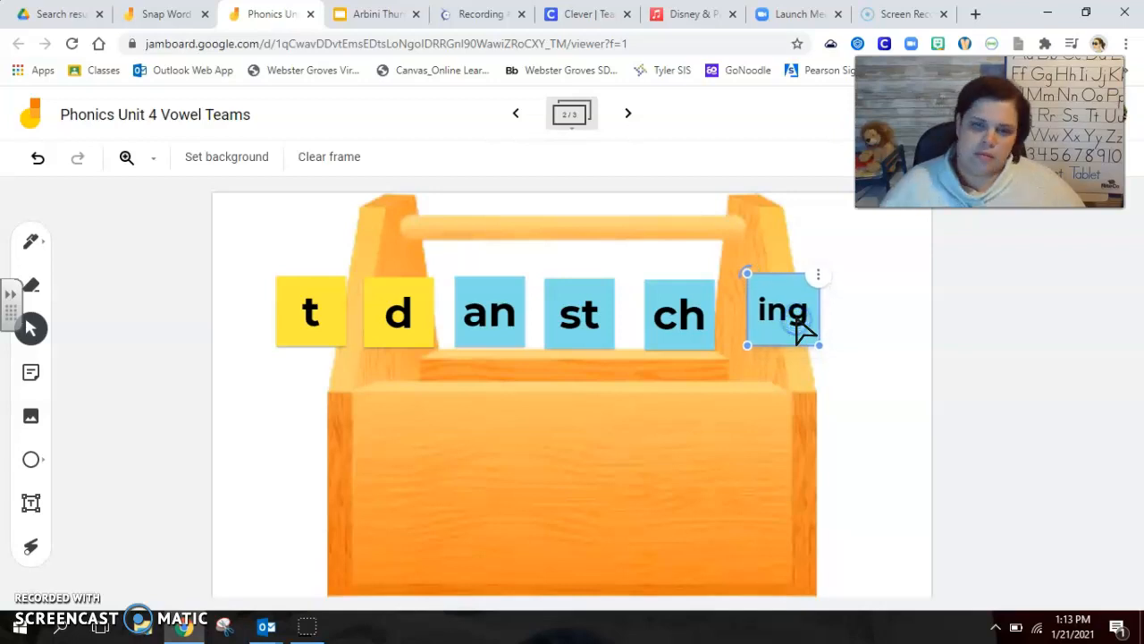
{"action": "left_click", "coordinate": [855, 407]}
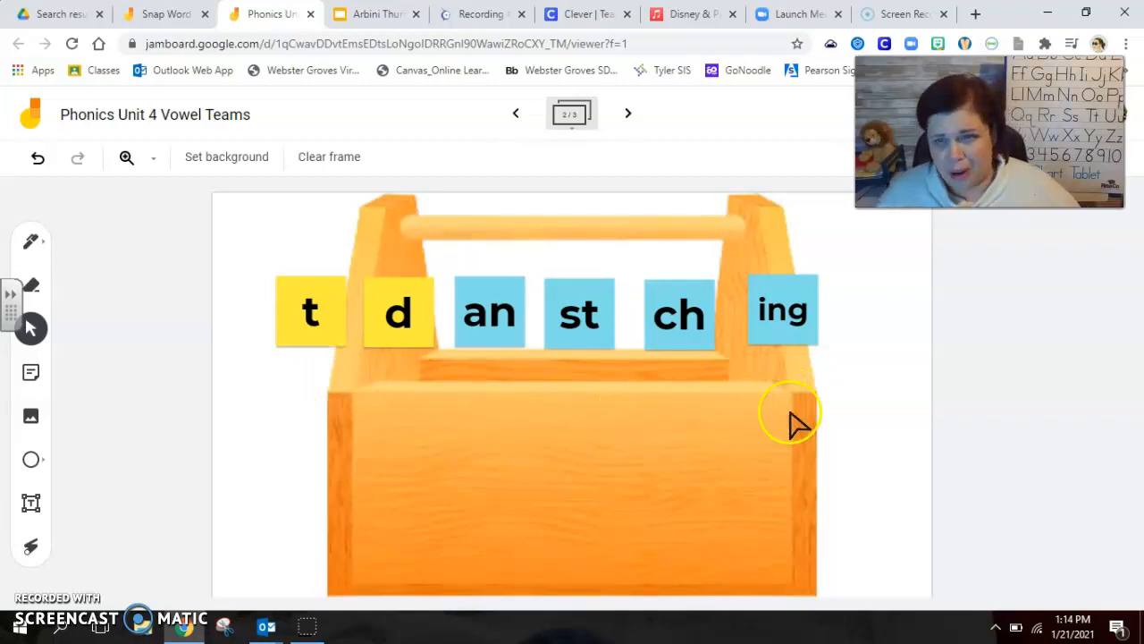
{"action": "mouse_move", "coordinate": [688, 465]}
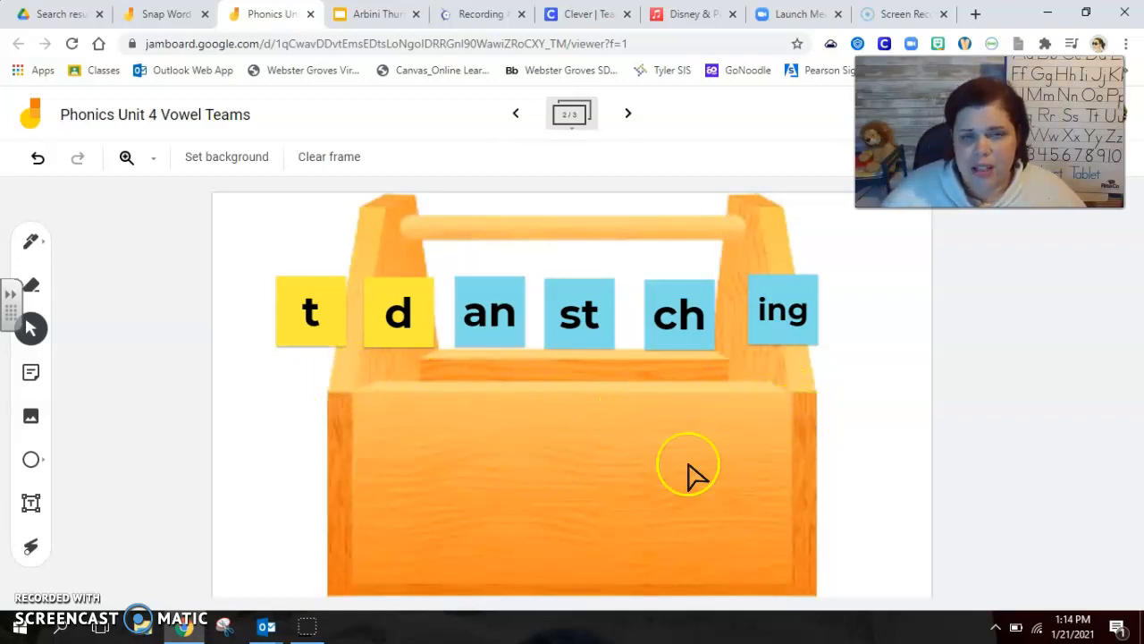
{"action": "mouse_move", "coordinate": [563, 526]}
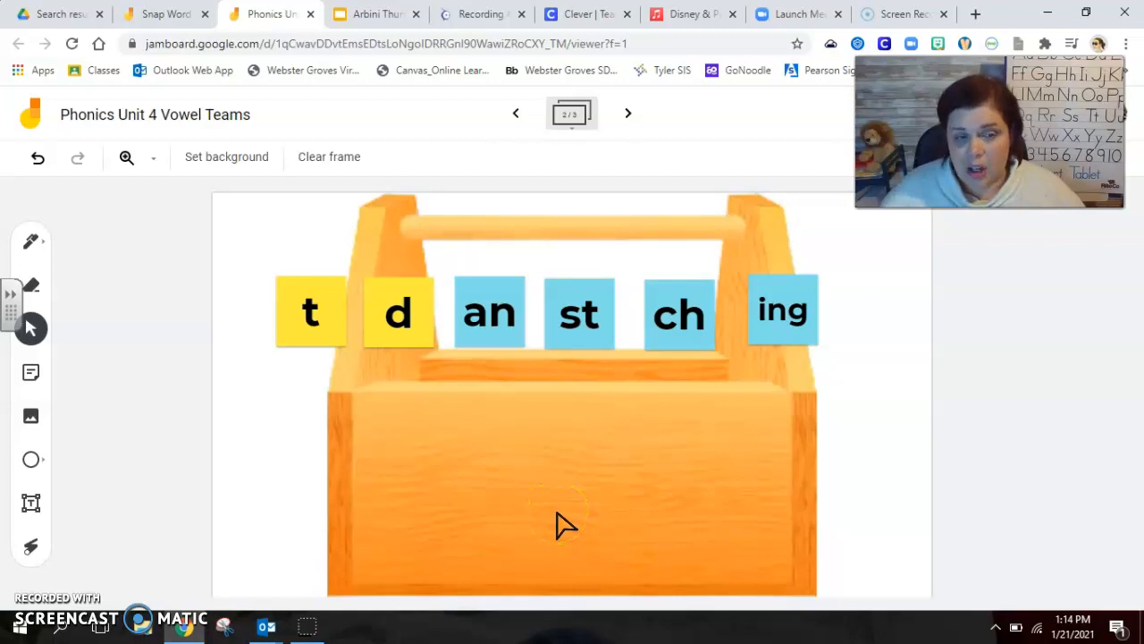
{"action": "mouse_move", "coordinate": [522, 536]}
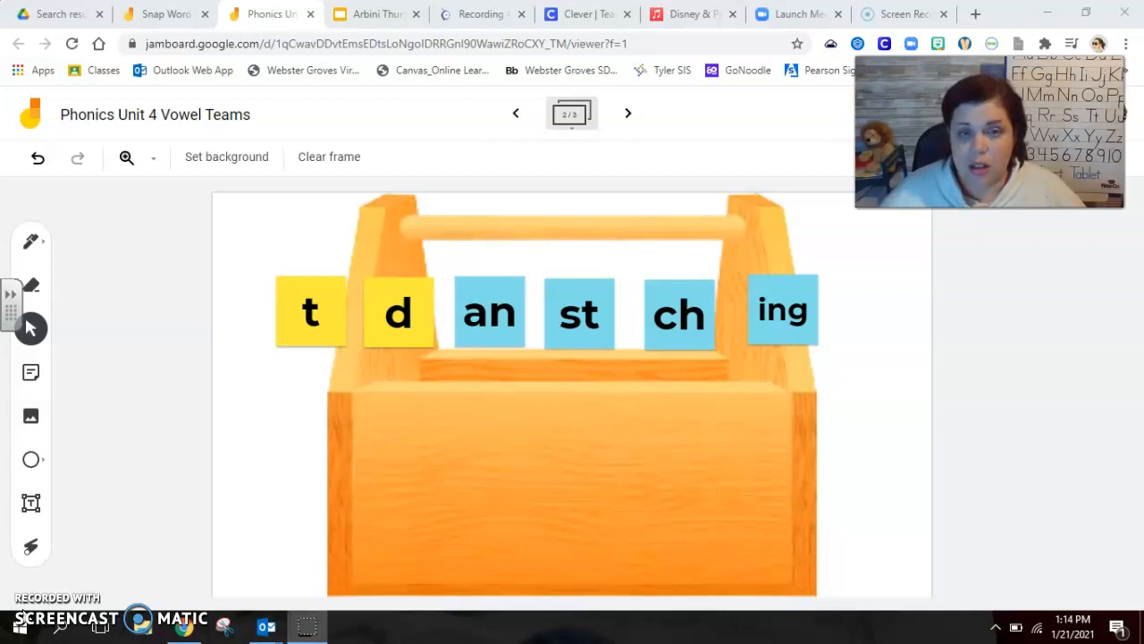
{"action": "mouse_move", "coordinate": [730, 397]}
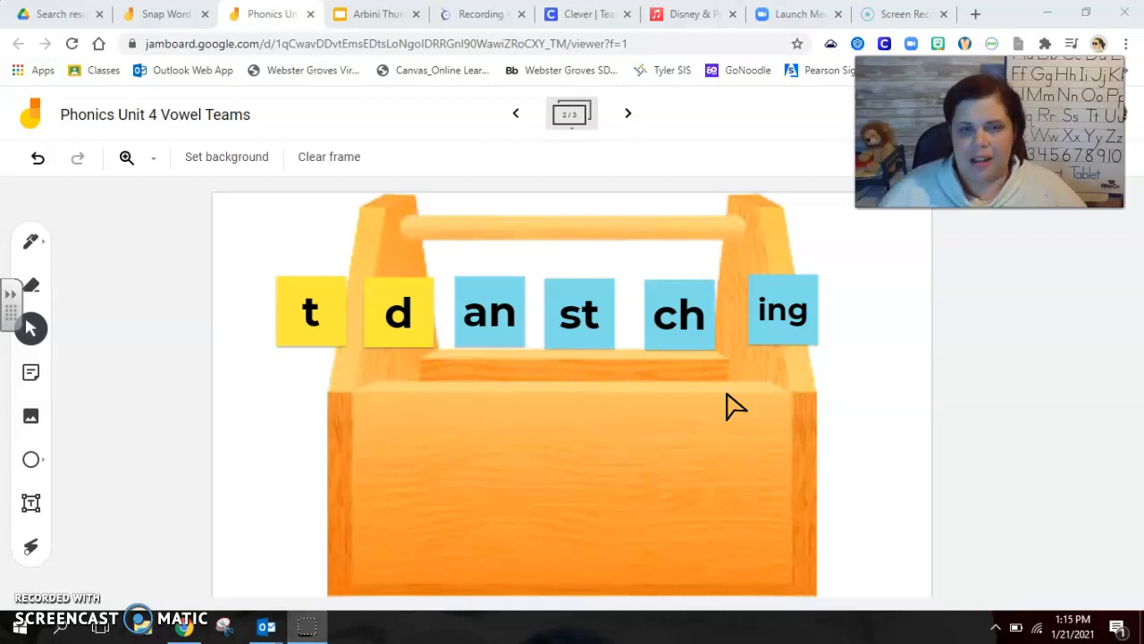
Step: Bring the st and an notes down into the toolbox side by side to spell 'stan'
{"action": "left_click_drag", "start_coordinate": [579, 311], "coordinate": [522, 386]}
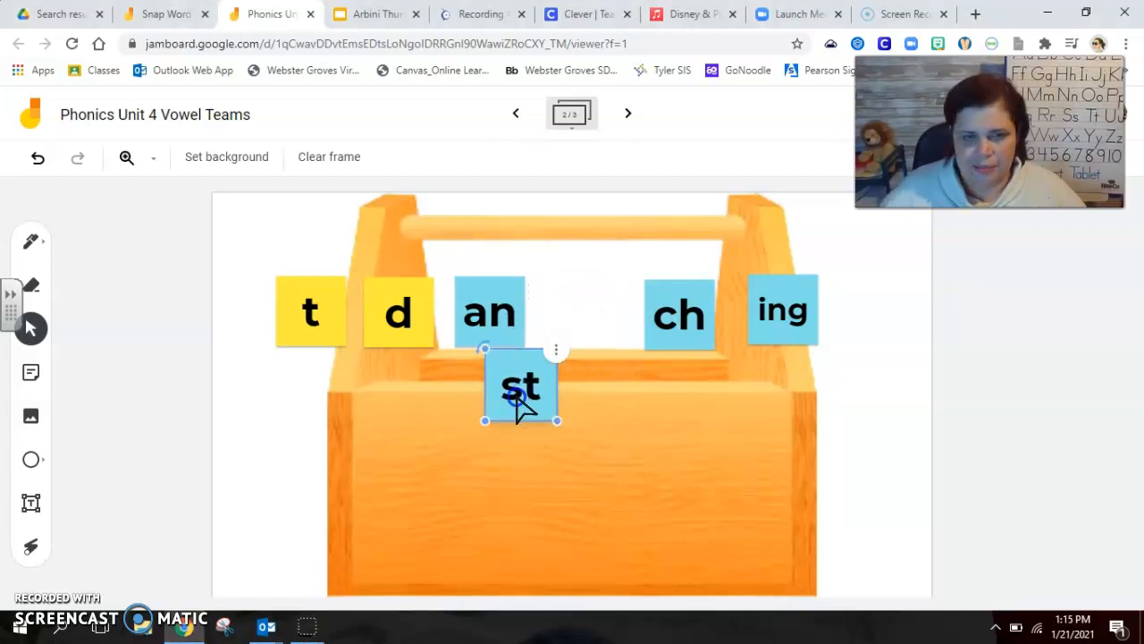
{"action": "left_click_drag", "start_coordinate": [522, 386], "coordinate": [451, 465]}
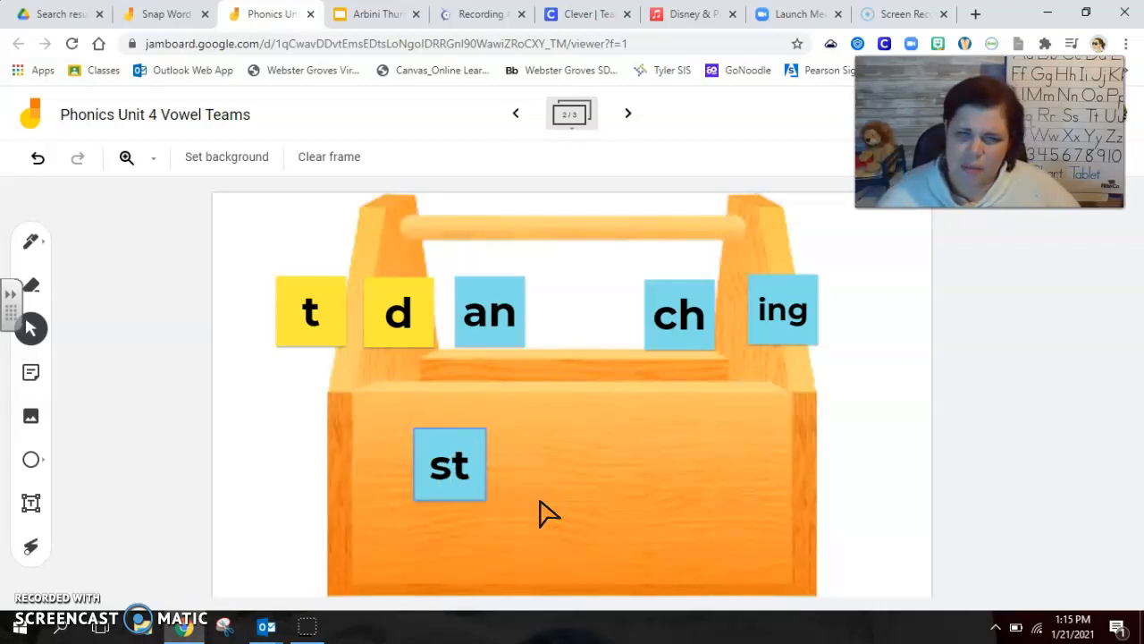
{"action": "mouse_move", "coordinate": [461, 289]}
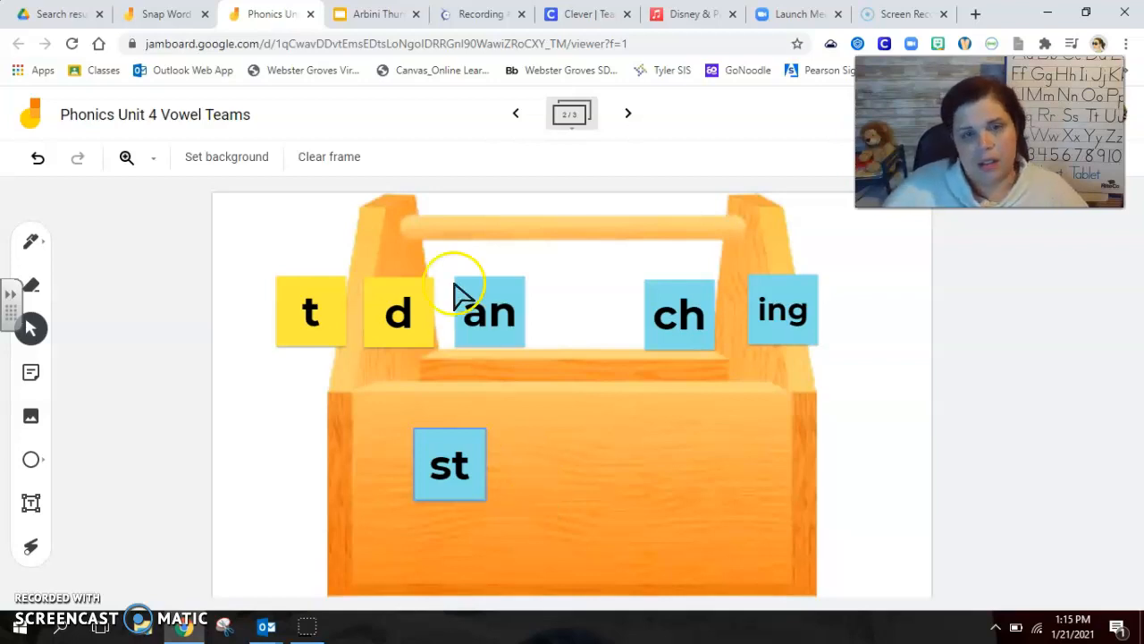
{"action": "left_click_drag", "start_coordinate": [490, 311], "coordinate": [527, 402]}
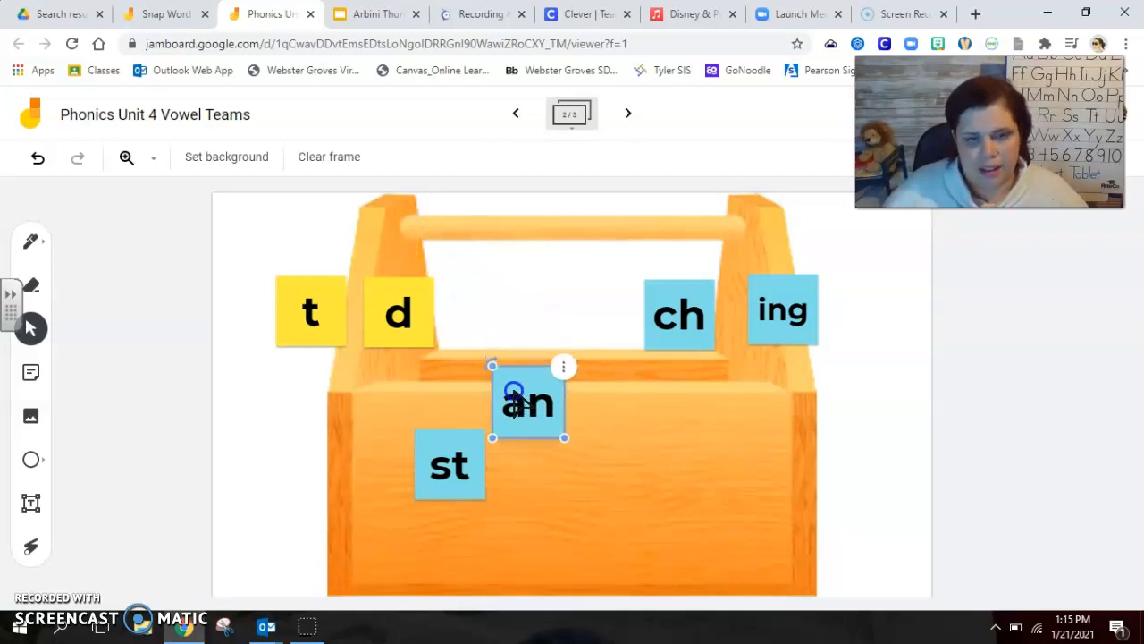
{"action": "left_click_drag", "start_coordinate": [527, 402], "coordinate": [517, 465]}
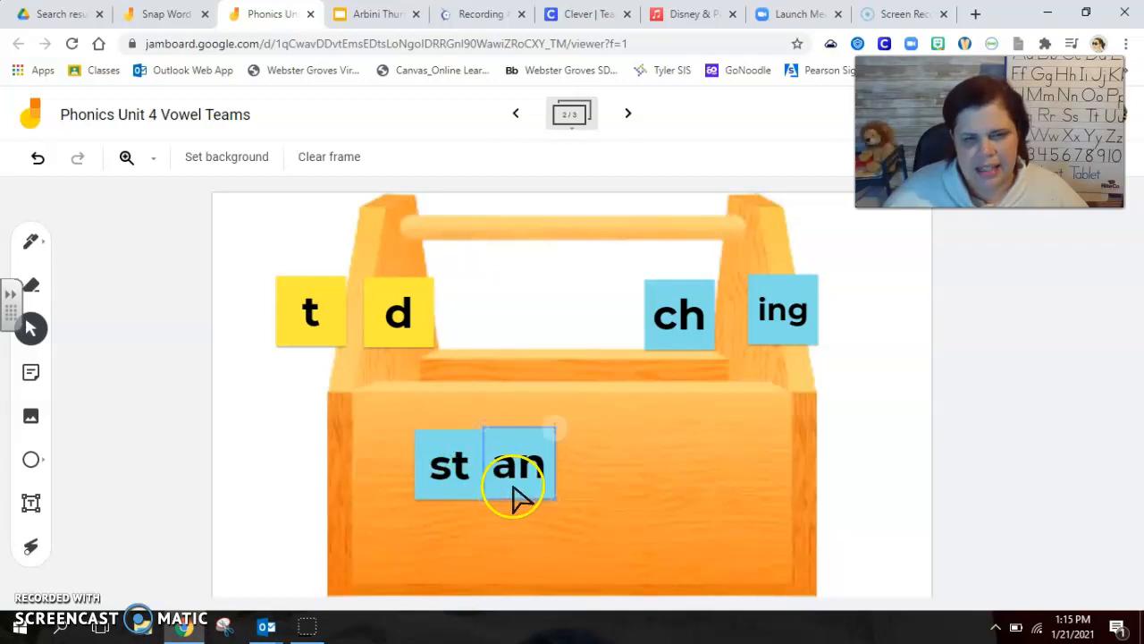
{"action": "left_click", "coordinate": [517, 465]}
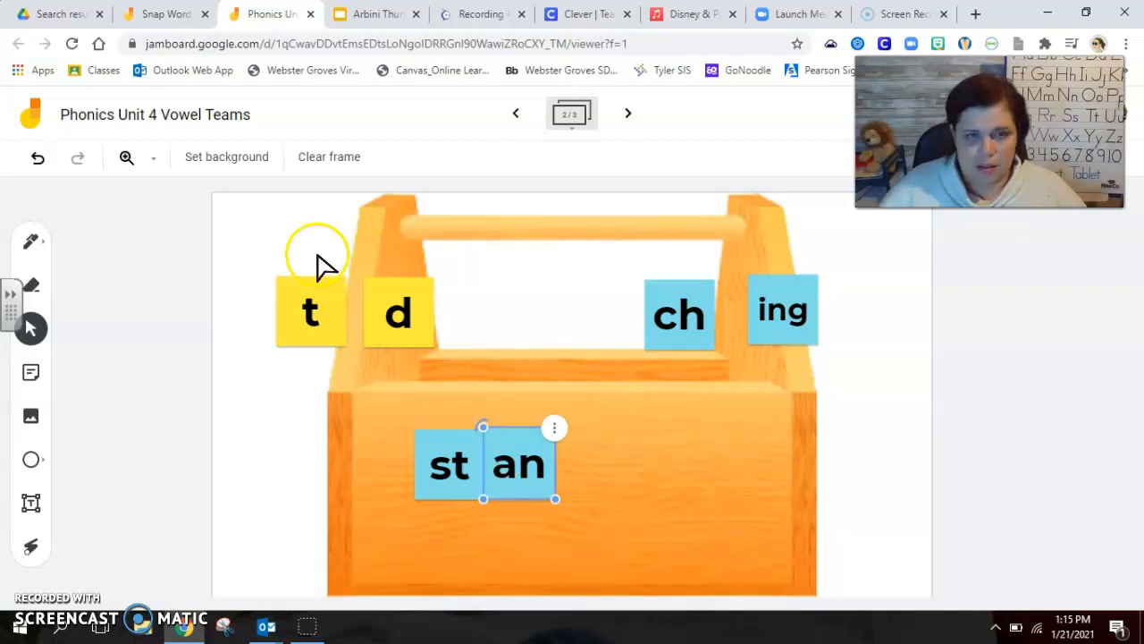
Step: Add the d note after them to spell 'stand' and pick up the ing note
{"action": "left_click_drag", "start_coordinate": [397, 313], "coordinate": [587, 464]}
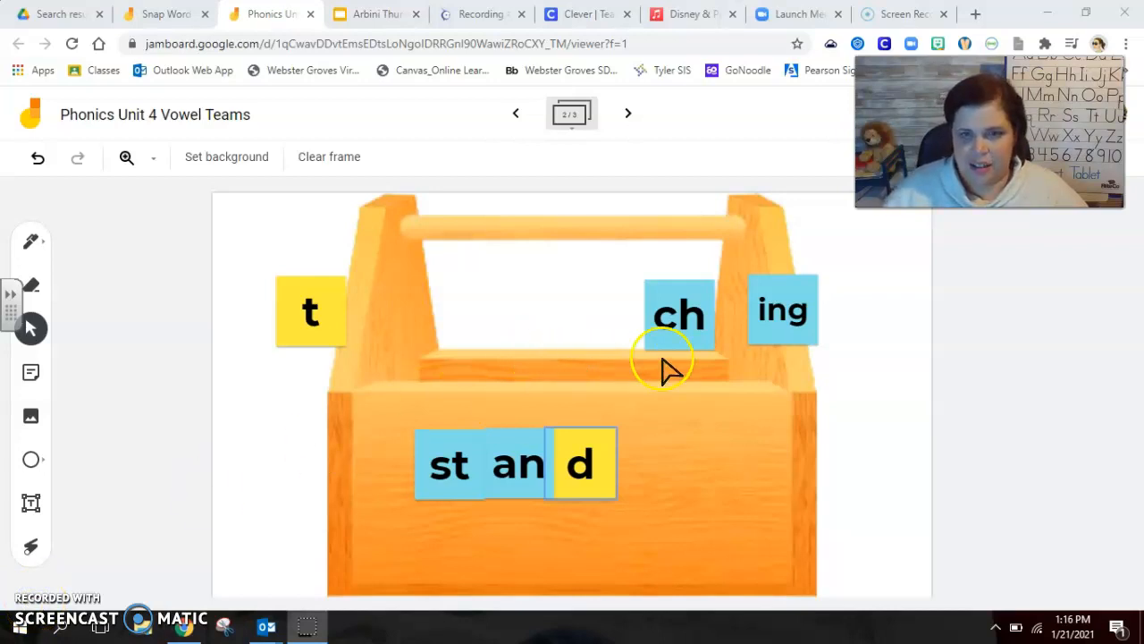
{"action": "left_click_drag", "start_coordinate": [783, 311], "coordinate": [699, 426]}
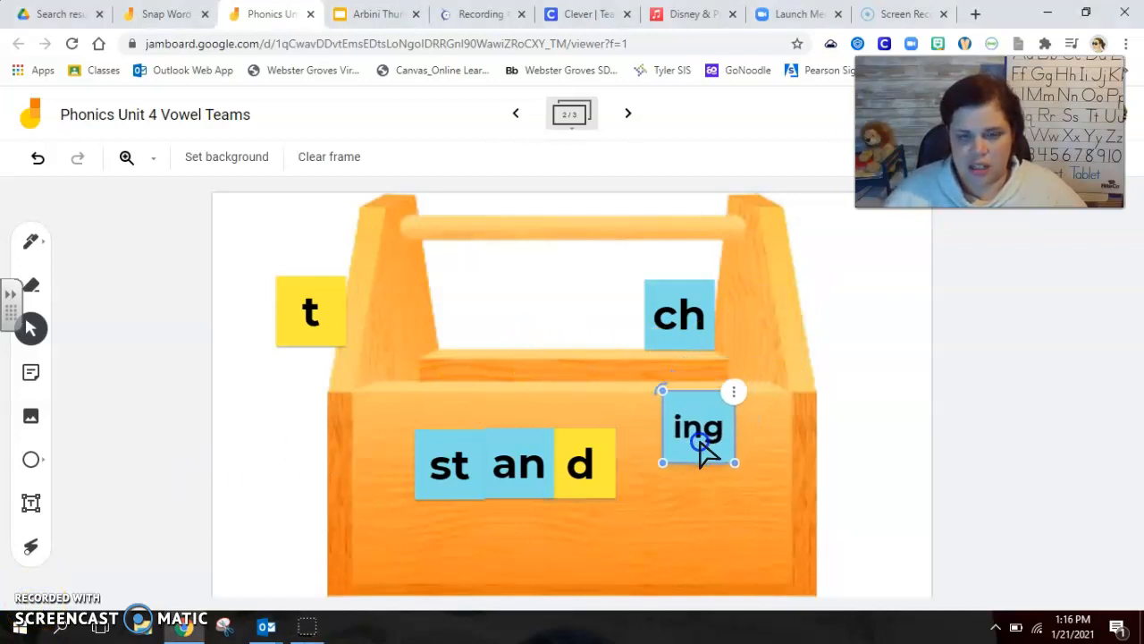
Step: Attach ing after stand to spell 'standing', then undo so d, an and ing return to the top
{"action": "left_click_drag", "start_coordinate": [699, 425], "coordinate": [653, 463]}
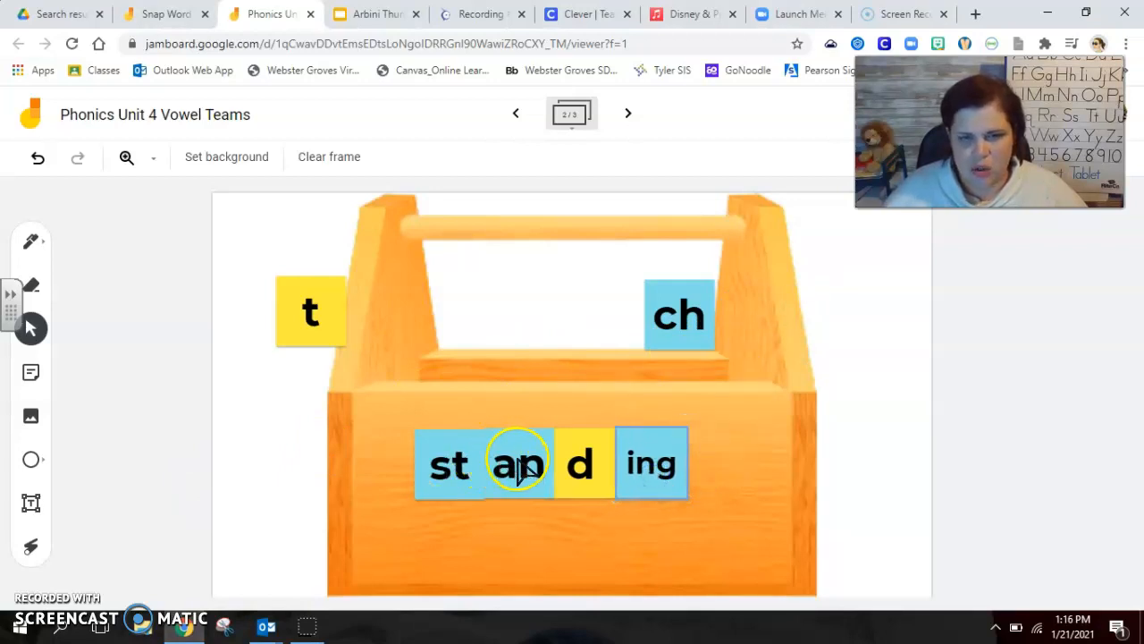
{"action": "left_click", "coordinate": [651, 465]}
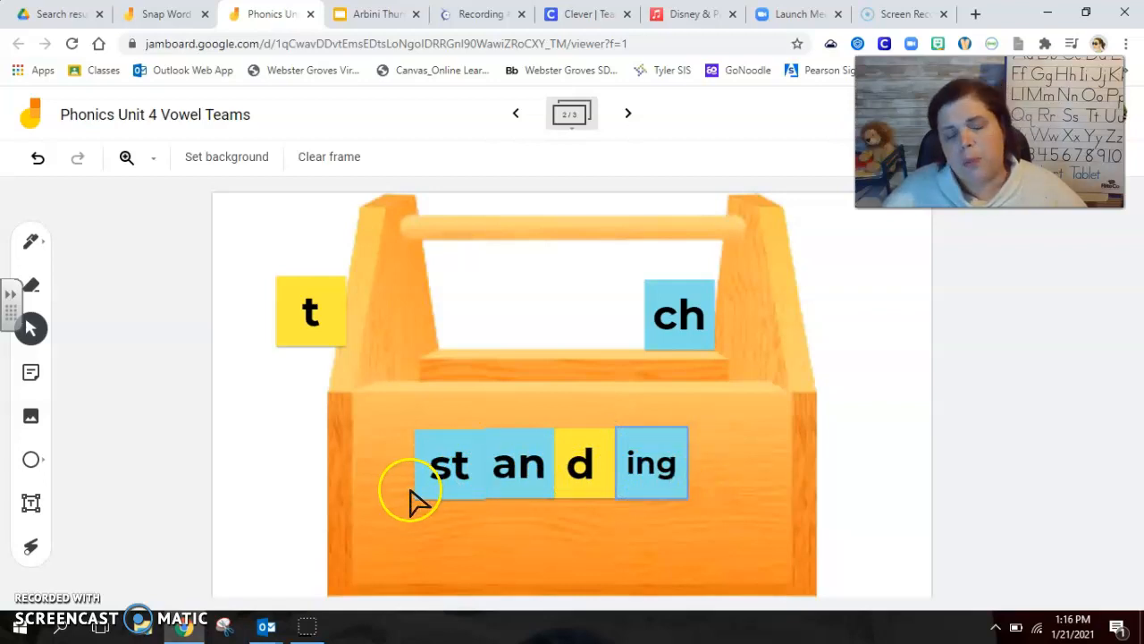
{"action": "mouse_move", "coordinate": [425, 492]}
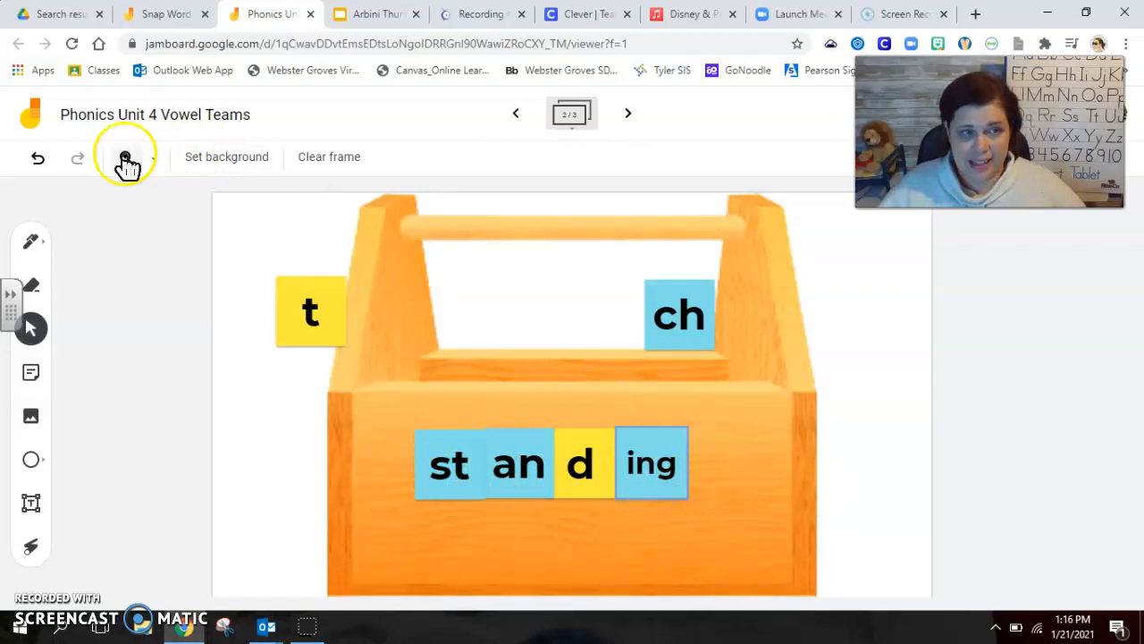
{"action": "left_click", "coordinate": [37, 158]}
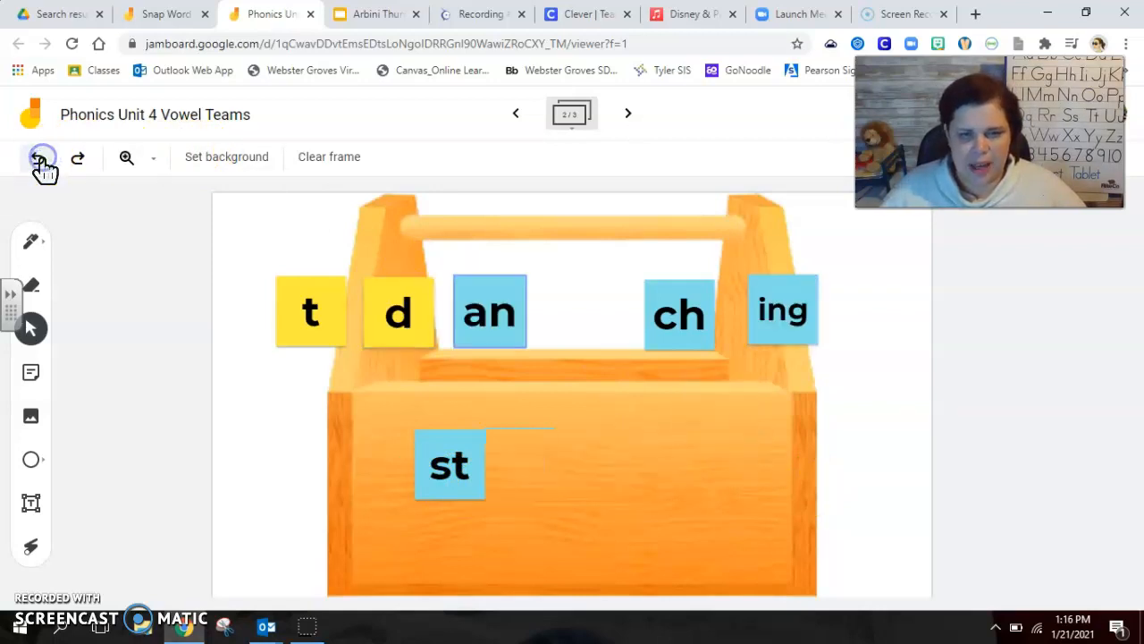
Step: Return the st note to the top row so all six notes sit above the empty toolbox
{"action": "left_click_drag", "start_coordinate": [450, 465], "coordinate": [579, 313]}
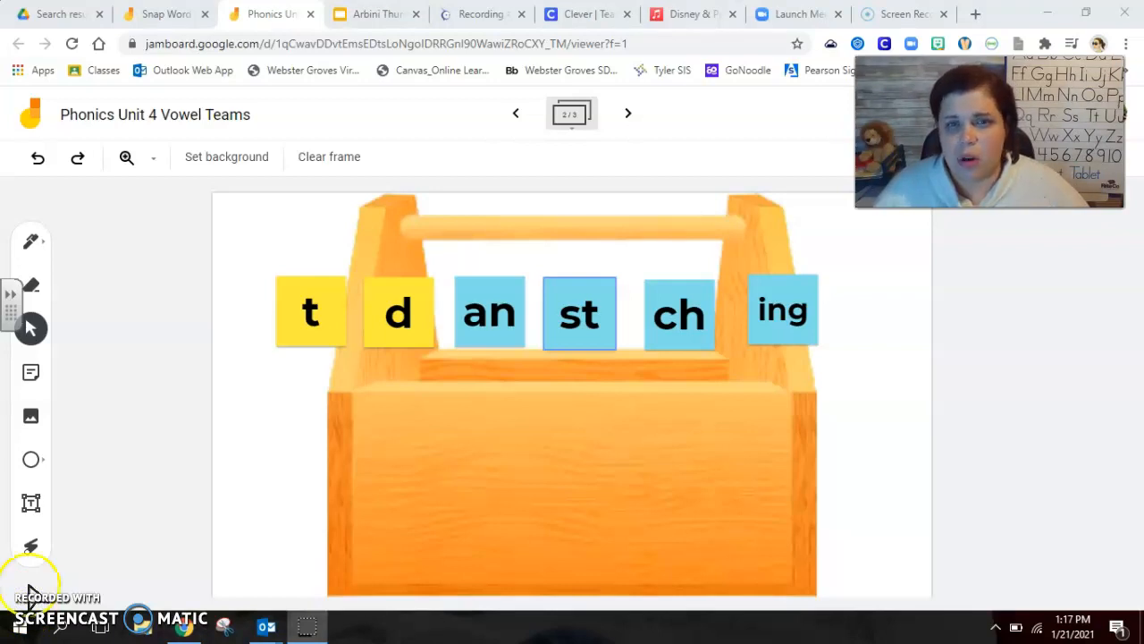
{"action": "left_click", "coordinate": [490, 311]}
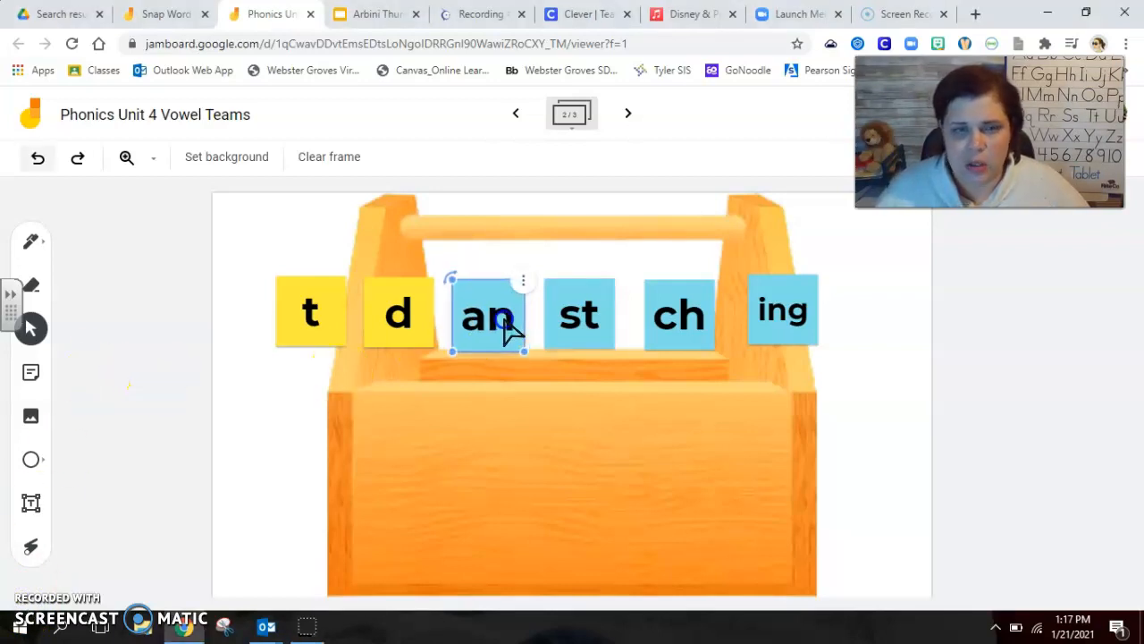
Step: Move the an note down into the toolbox with t beside it to spell 'ant'
{"action": "left_click_drag", "start_coordinate": [489, 313], "coordinate": [426, 490]}
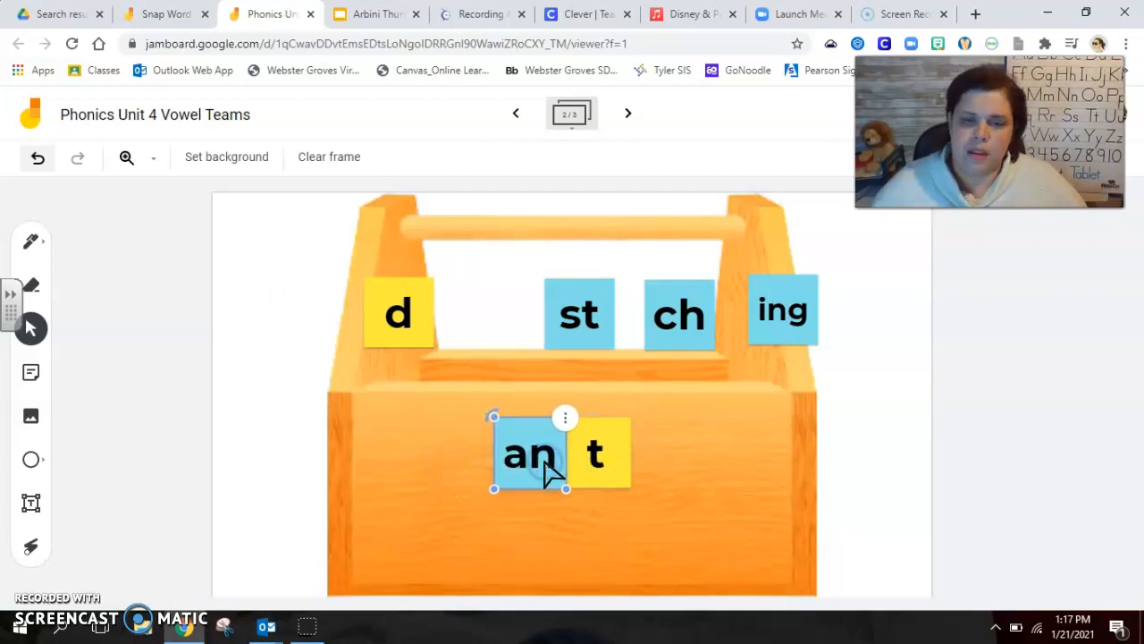
{"action": "left_click", "coordinate": [569, 526]}
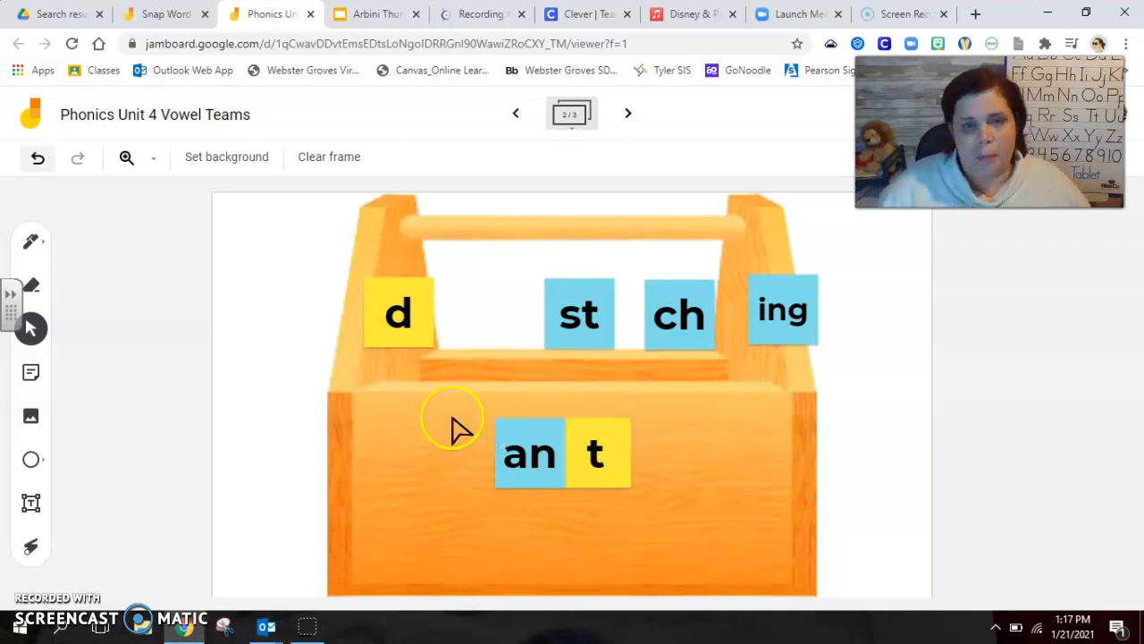
{"action": "mouse_move", "coordinate": [849, 375]}
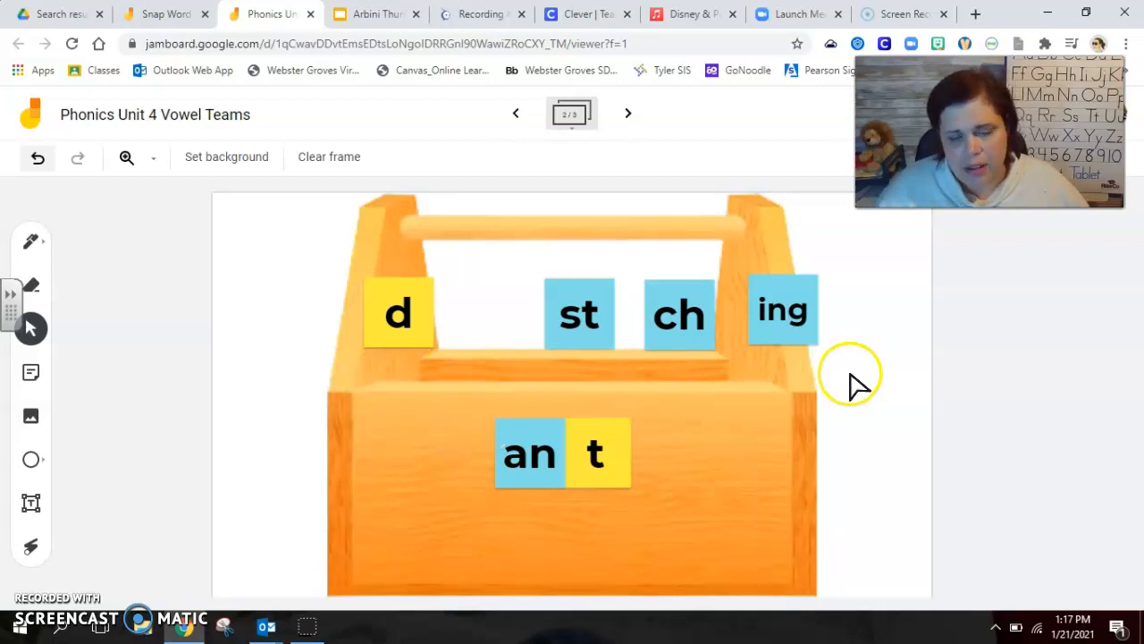
{"action": "mouse_move", "coordinate": [514, 533]}
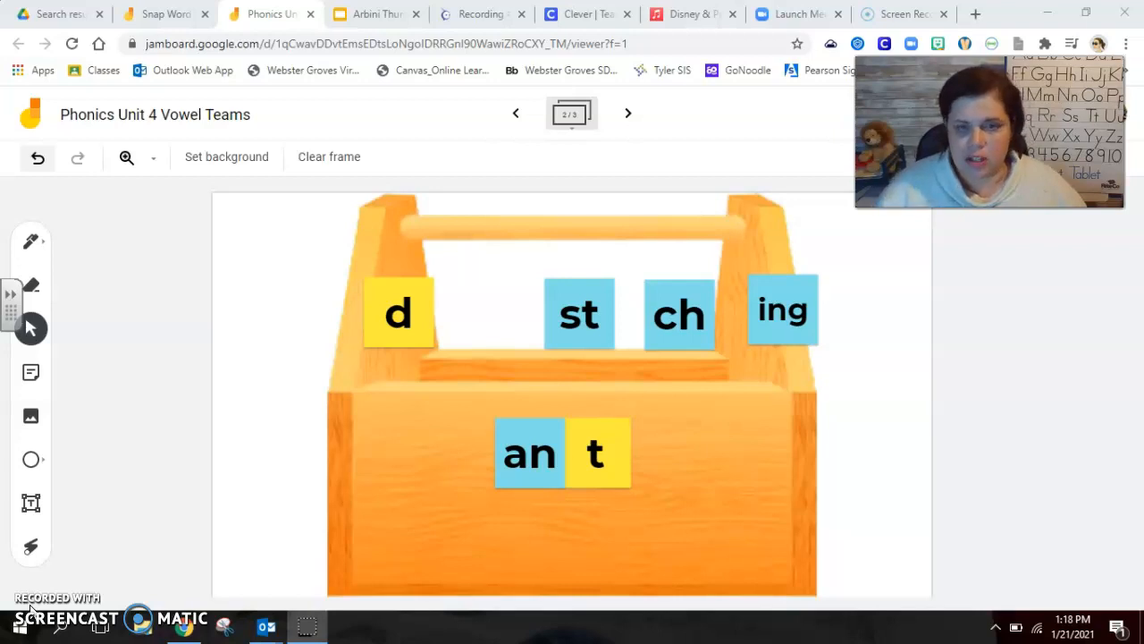
{"action": "mouse_move", "coordinate": [160, 254]}
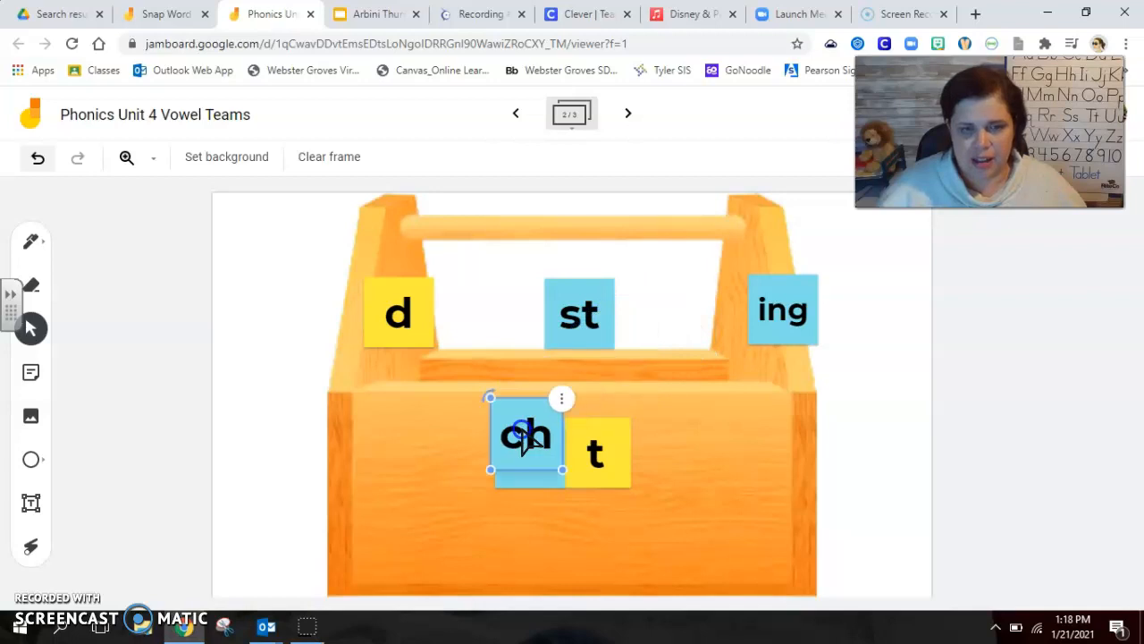
Step: Place the ch note in front of an and t so the toolbox spells 'chant'
{"action": "left_click_drag", "start_coordinate": [525, 436], "coordinate": [461, 454]}
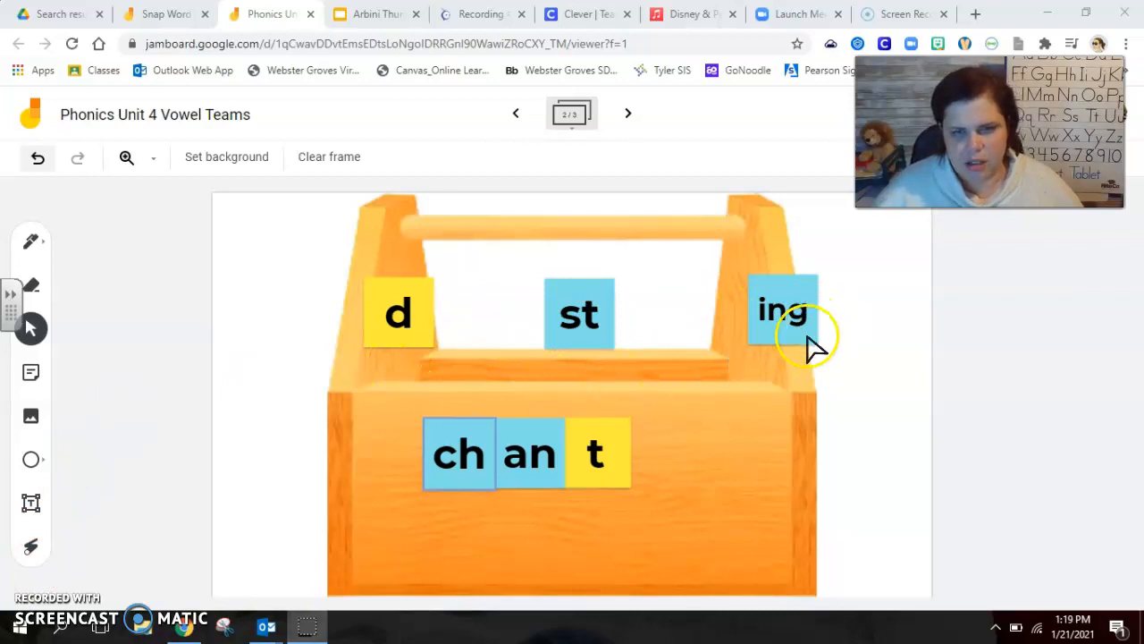
{"action": "mouse_move", "coordinate": [501, 390]}
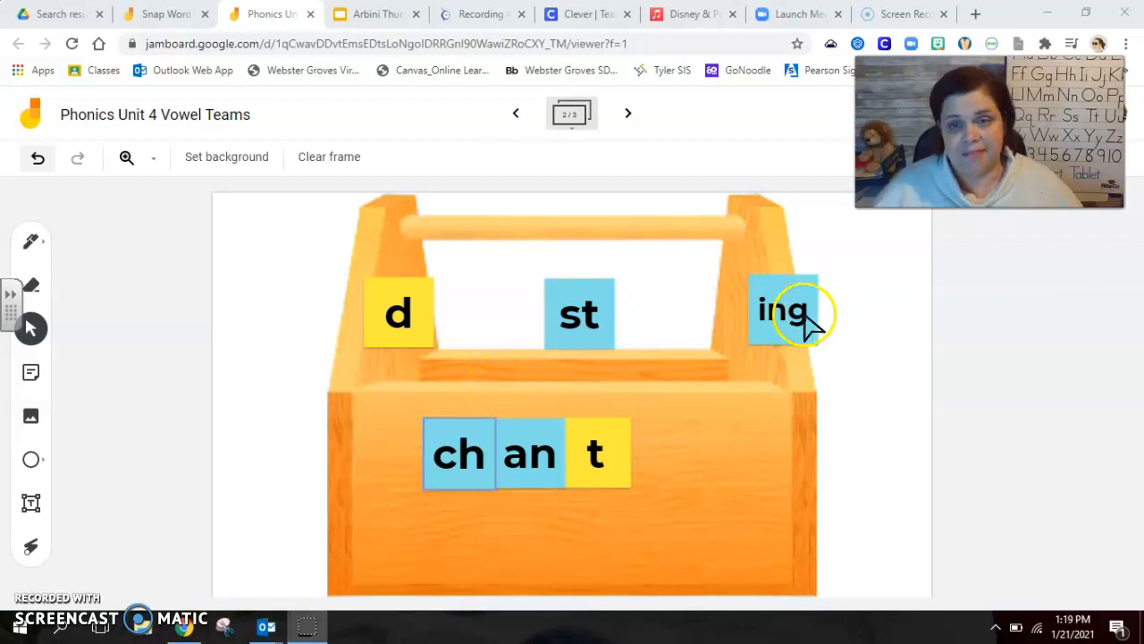
Step: Place ing after chant and realign ch and ing so the toolbox spells 'chanting'
{"action": "left_click_drag", "start_coordinate": [785, 311], "coordinate": [674, 450]}
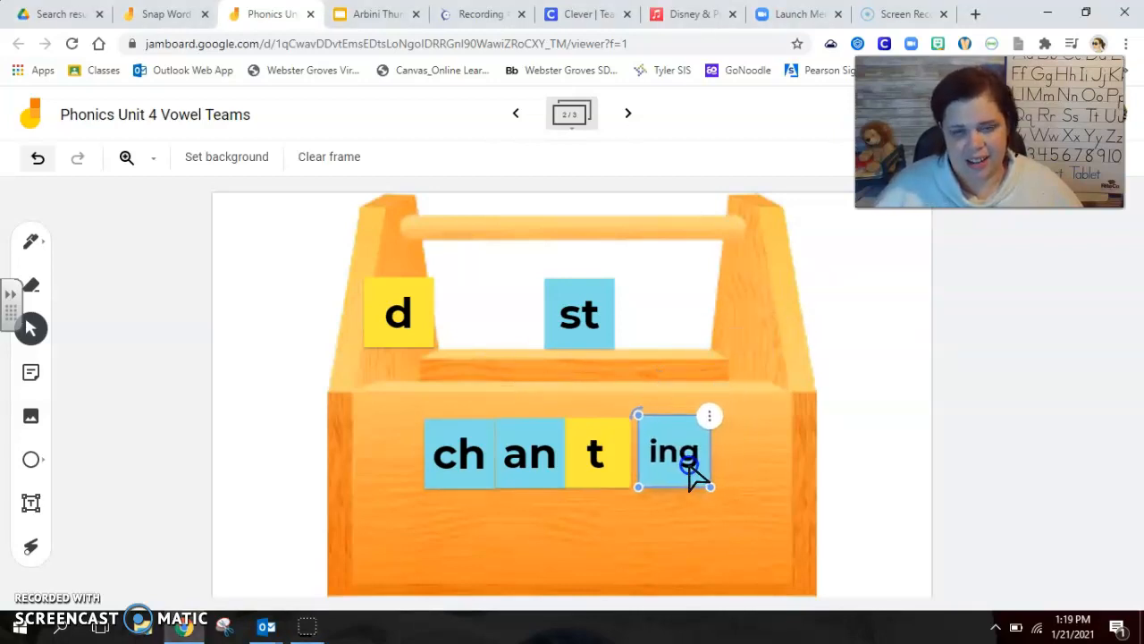
{"action": "left_click_drag", "start_coordinate": [676, 450], "coordinate": [665, 454]}
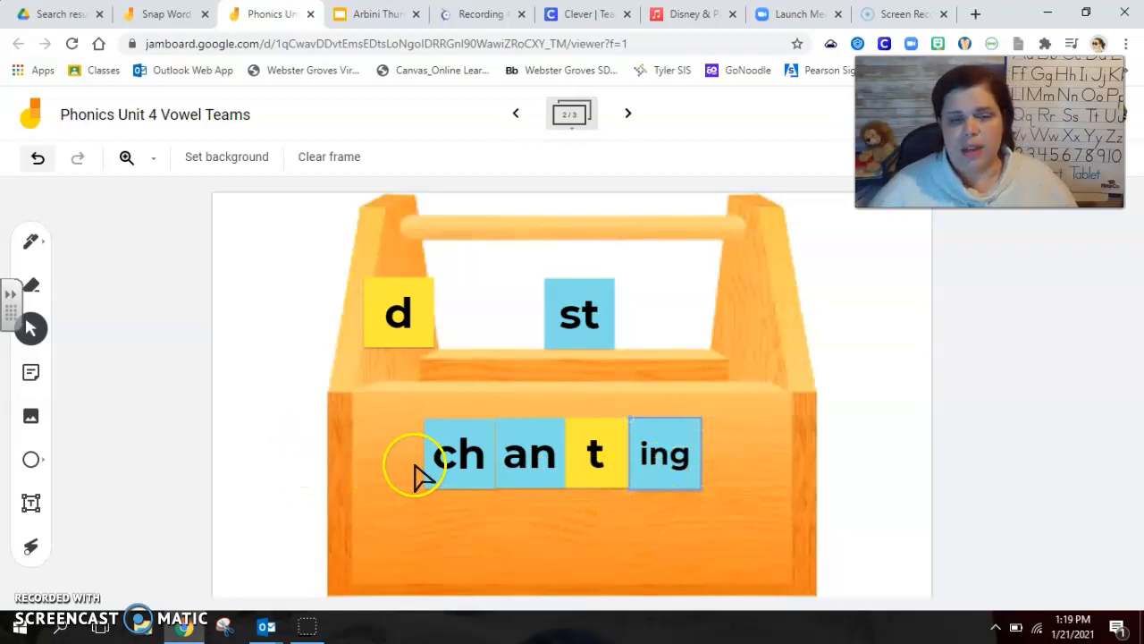
{"action": "left_click", "coordinate": [461, 454]}
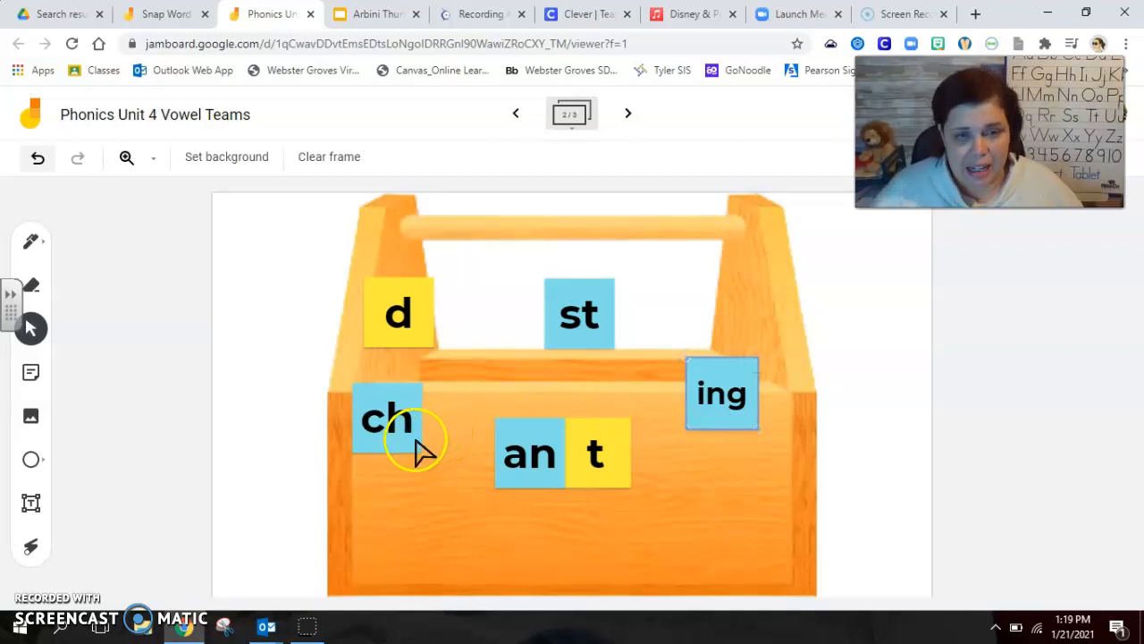
{"action": "left_click_drag", "start_coordinate": [386, 419], "coordinate": [463, 454]}
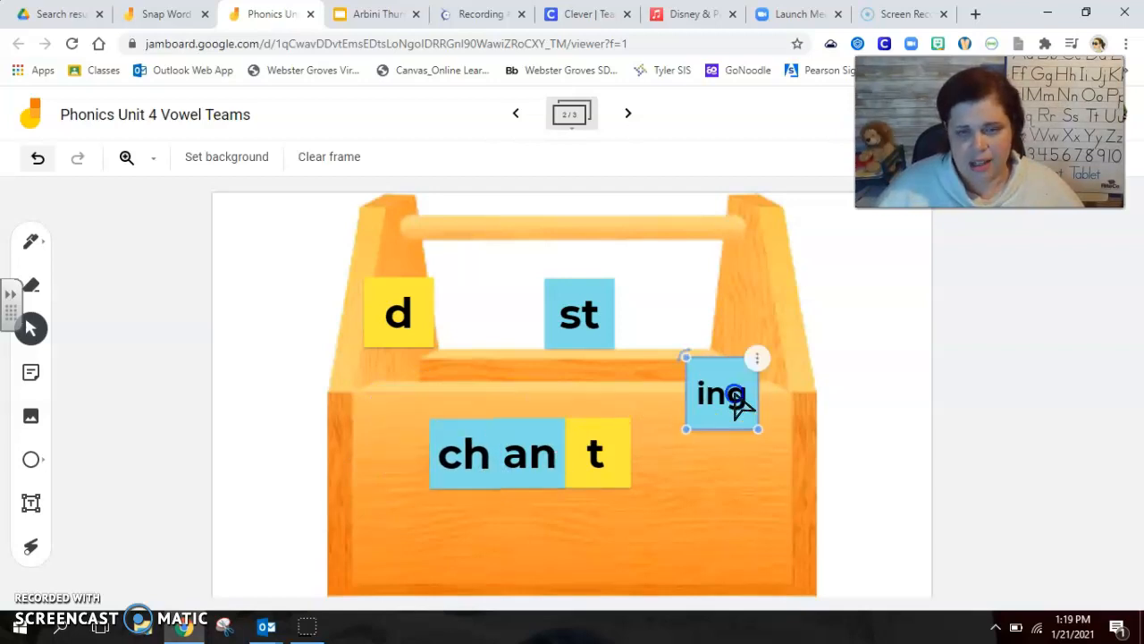
{"action": "left_click_drag", "start_coordinate": [722, 395], "coordinate": [663, 454]}
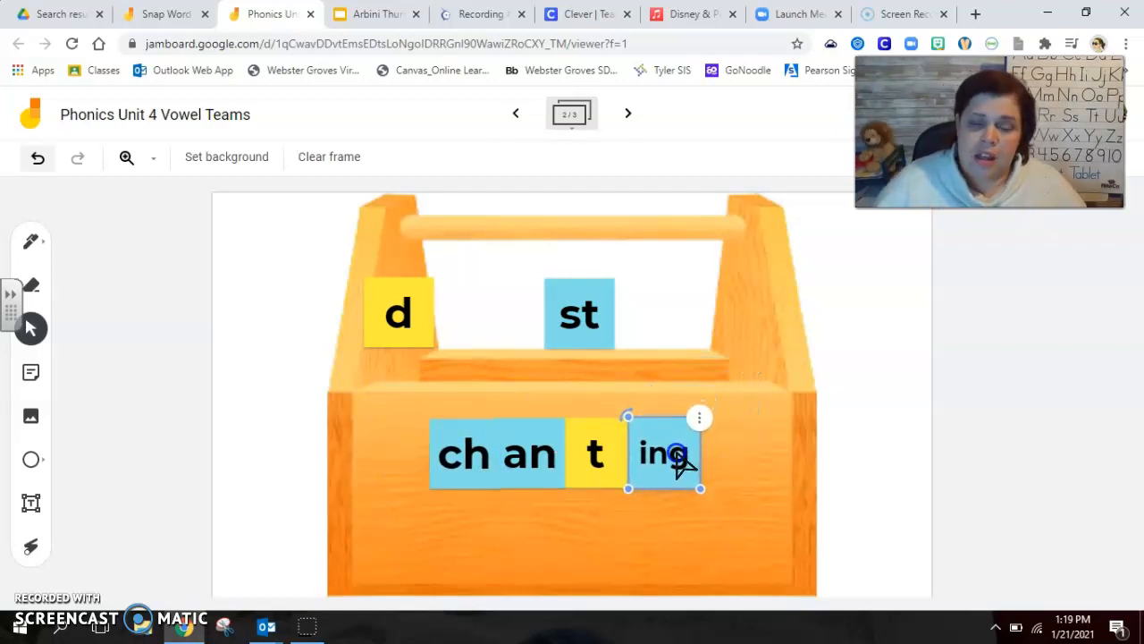